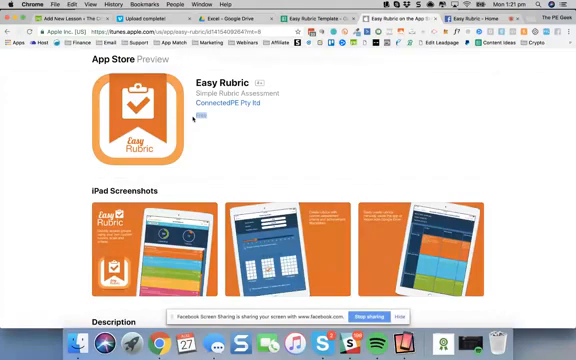
Step: Manually create rubric 'Test' for year 9, set the criteria count and three columns
{"action": "scroll", "scroll_direction": "down", "scroll_amount": 3}
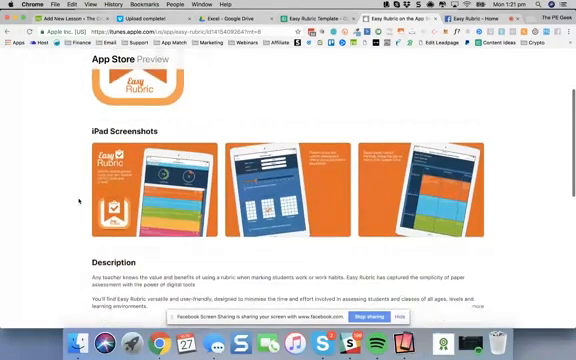
{"action": "scroll", "scroll_direction": "up", "scroll_amount": 3}
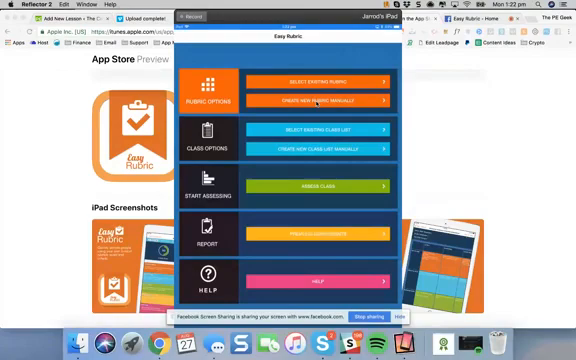
{"action": "left_click", "coordinate": [323, 101]}
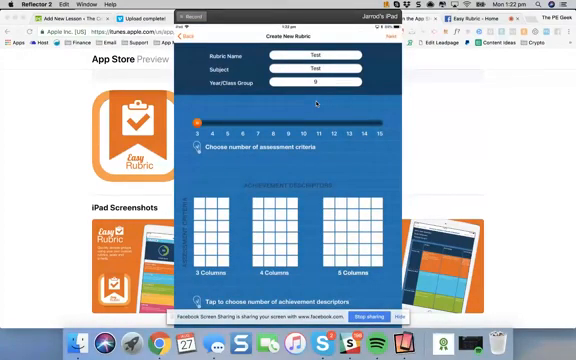
{"action": "left_click_drag", "start_coordinate": [210, 130], "coordinate": [193, 130]}
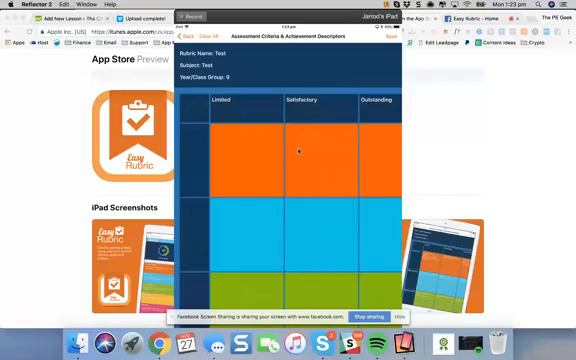
{"action": "scroll", "scroll_direction": "right", "scroll_amount": 3}
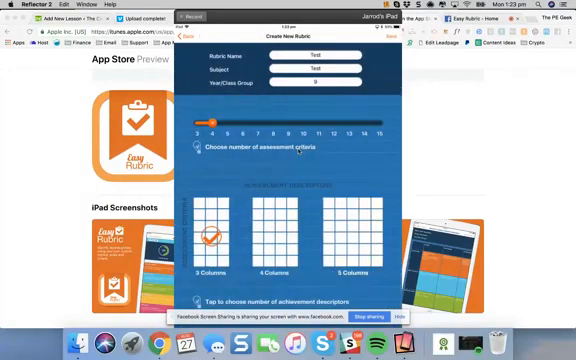
{"action": "left_click", "coordinate": [183, 35]}
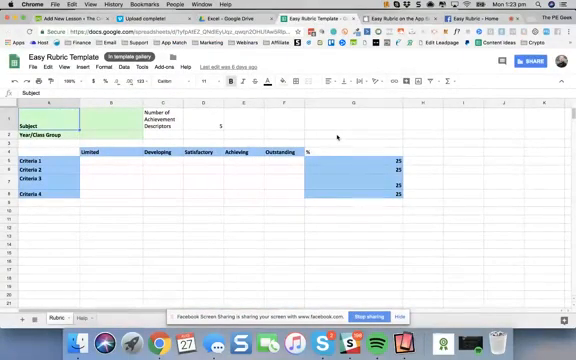
{"action": "mouse_move", "coordinate": [248, 207]}
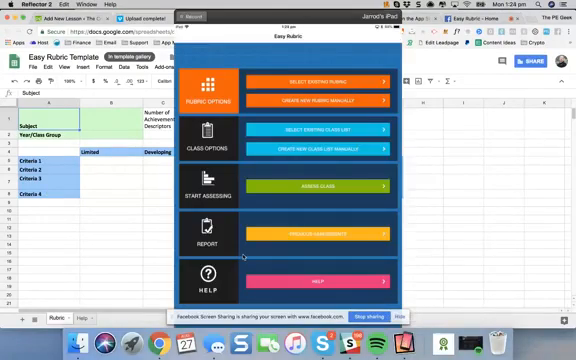
{"action": "left_click", "coordinate": [330, 98]}
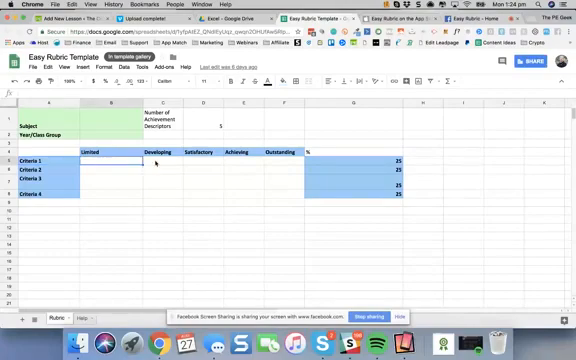
{"action": "left_click", "coordinate": [240, 164]}
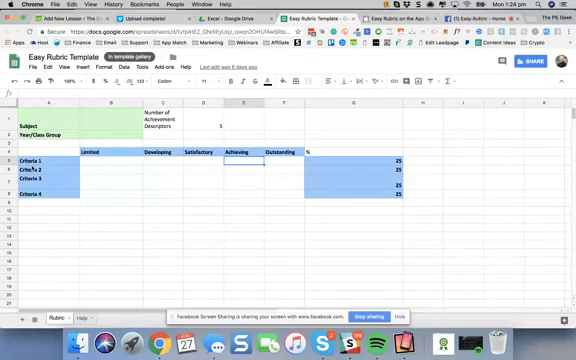
{"action": "mouse_move", "coordinate": [148, 181]}
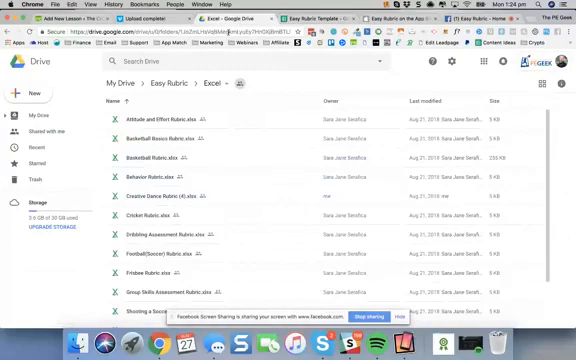
Step: Go from Easy Rubric > Excel into the Example folder in Drive
{"action": "left_click", "coordinate": [161, 84]}
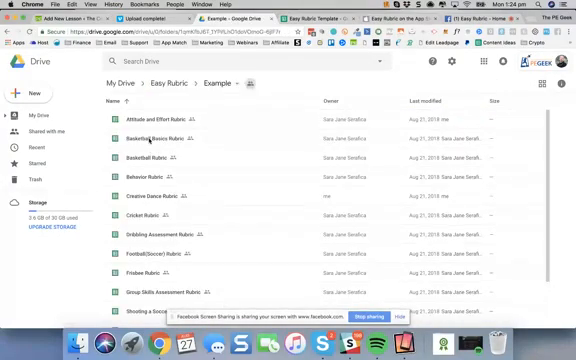
{"action": "scroll", "scroll_direction": "down", "scroll_amount": 3}
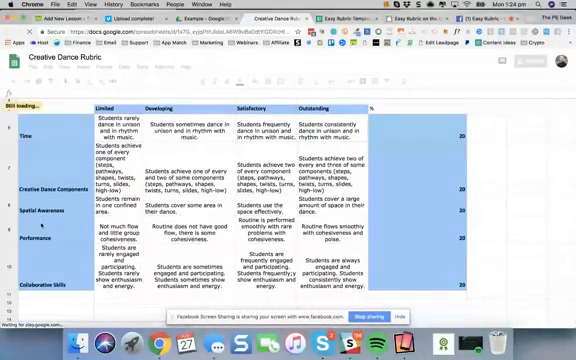
Step: Scroll through the Creative Dance Rubric's five criteria descriptor rows
{"action": "scroll", "scroll_direction": "up", "scroll_amount": 3}
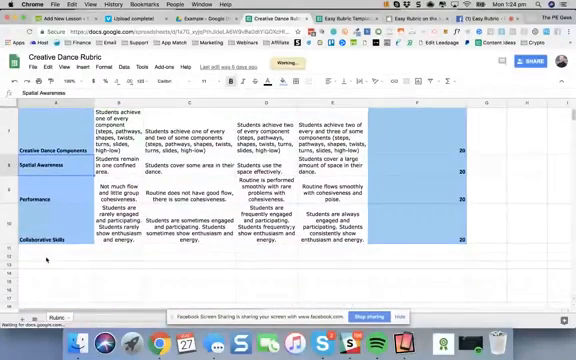
{"action": "scroll", "scroll_direction": "up", "scroll_amount": 3}
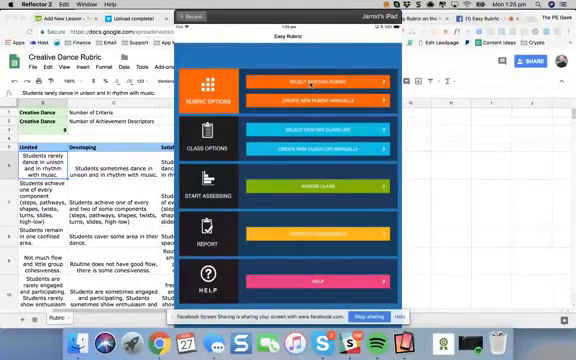
Step: Choose Select Existing Rubric from Easy Rubric's main menu
{"action": "left_click", "coordinate": [327, 82]}
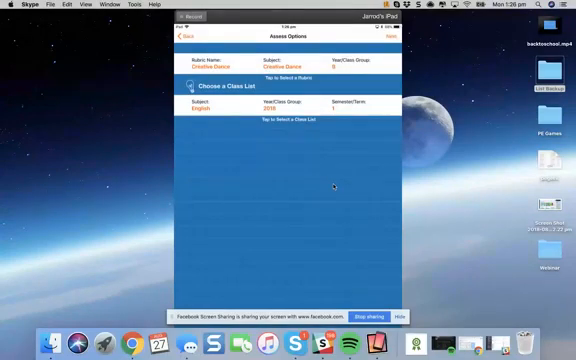
Step: Start assessing with Creative Dance, rating Time Satisfactory with a criteria score of 51
{"action": "left_click", "coordinate": [381, 64]}
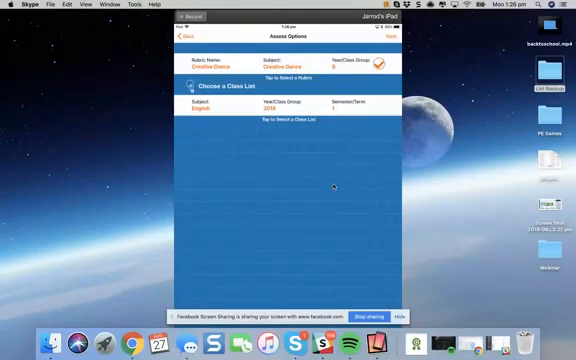
{"action": "left_click", "coordinate": [382, 107]}
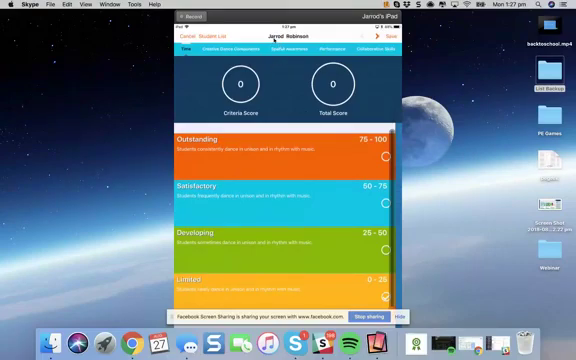
{"action": "left_click", "coordinate": [182, 48]}
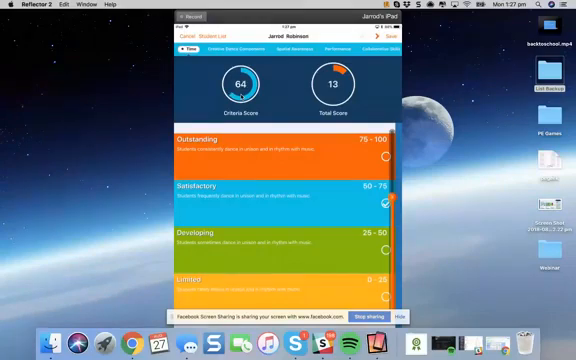
{"action": "left_click", "coordinate": [385, 158]}
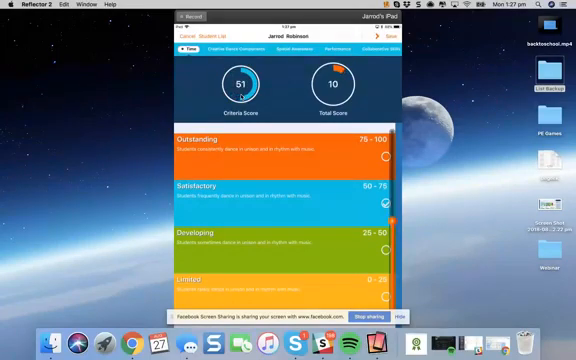
{"action": "left_click", "coordinate": [227, 49]}
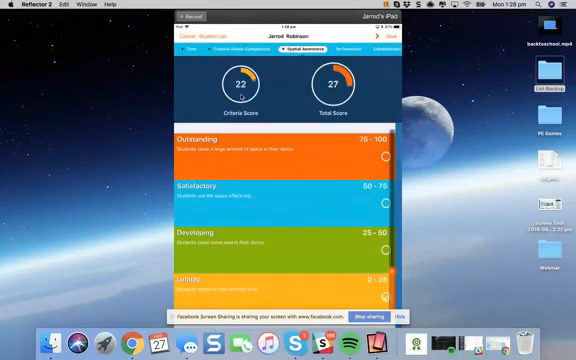
{"action": "left_click", "coordinate": [360, 48]}
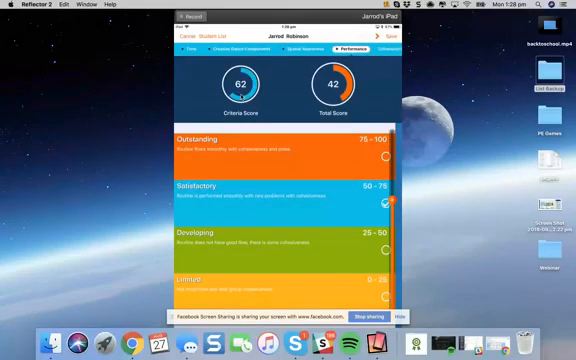
{"action": "left_click", "coordinate": [370, 54]}
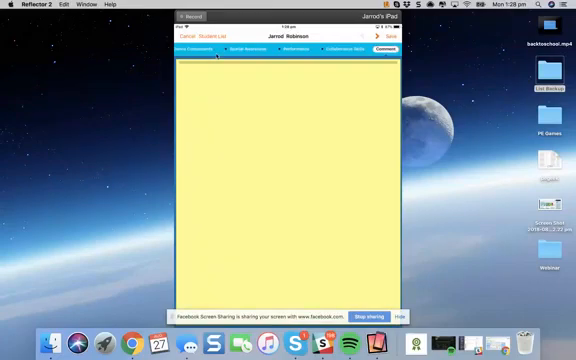
{"action": "left_click", "coordinate": [205, 47]}
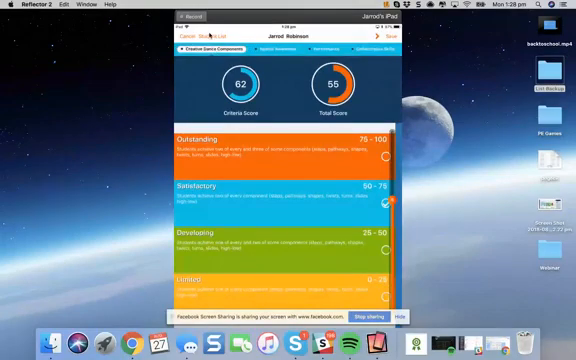
{"action": "left_click", "coordinate": [215, 38]}
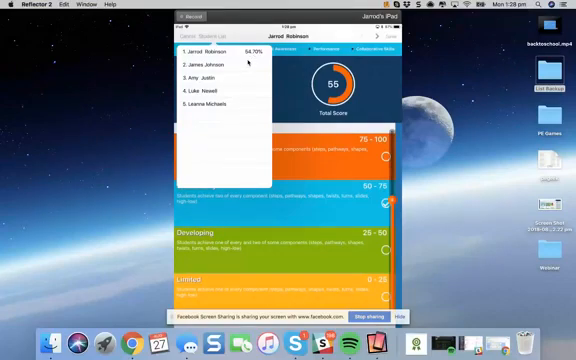
{"action": "left_click", "coordinate": [218, 66]}
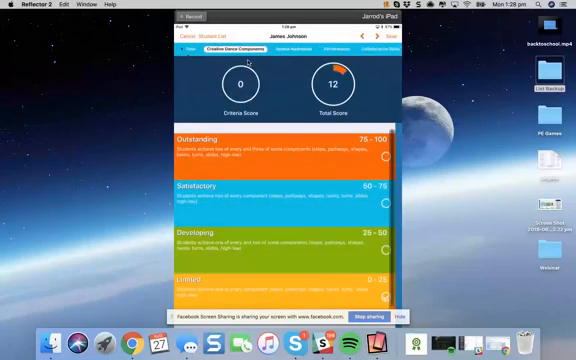
{"action": "left_click", "coordinate": [308, 50]}
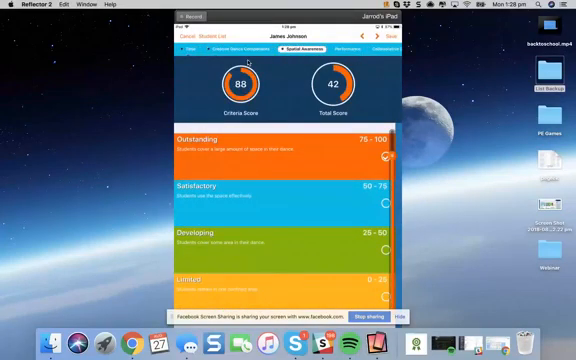
{"action": "left_click", "coordinate": [356, 56]}
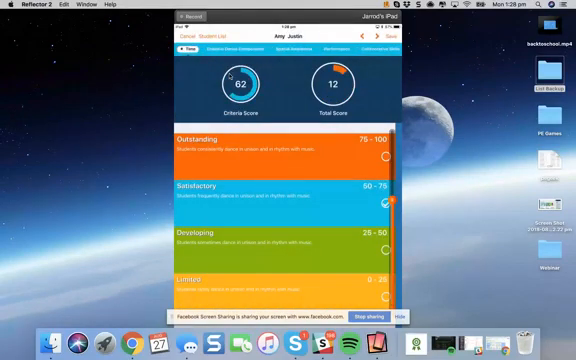
{"action": "left_click", "coordinate": [287, 46]}
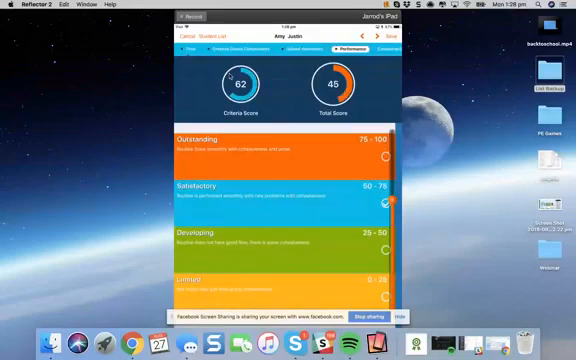
{"action": "left_click", "coordinate": [370, 46]}
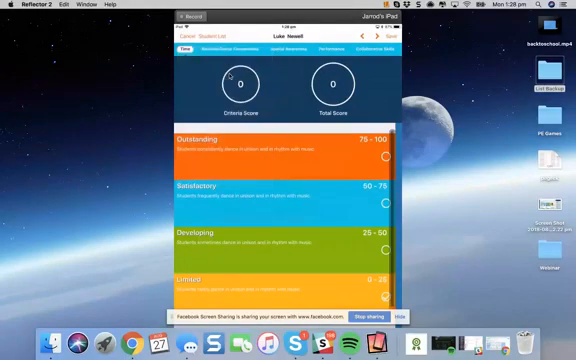
{"action": "left_click", "coordinate": [227, 52]}
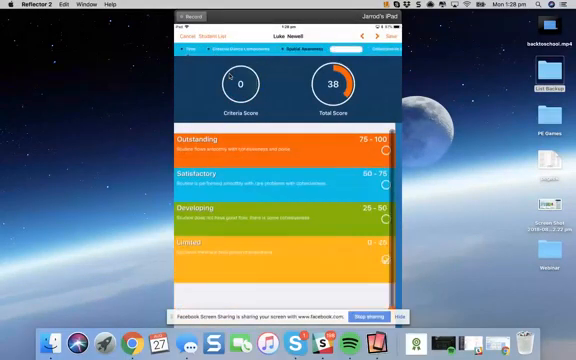
{"action": "left_click", "coordinate": [377, 53]}
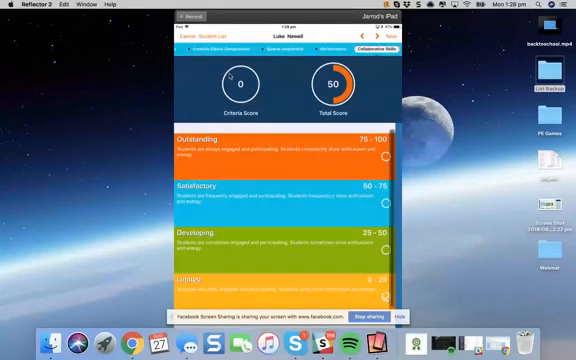
{"action": "left_click", "coordinate": [220, 37]}
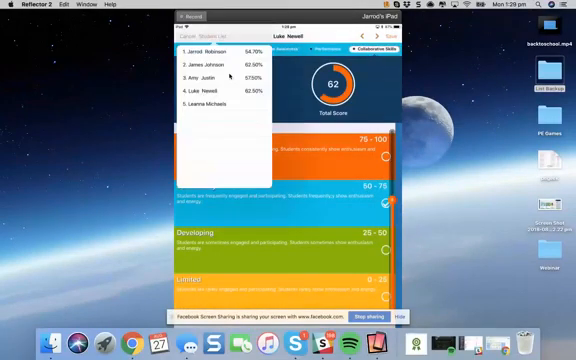
{"action": "left_click", "coordinate": [216, 105]}
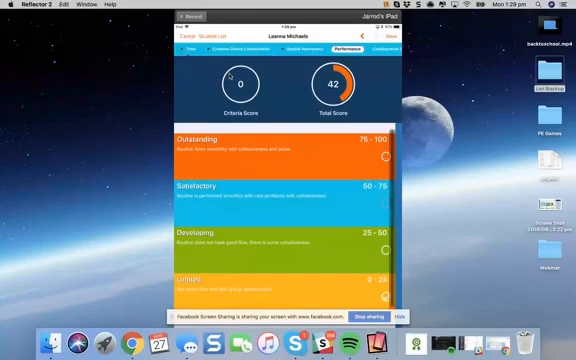
Step: Save the scored Creative Dance results as an assessment report file
{"action": "left_click", "coordinate": [377, 49]}
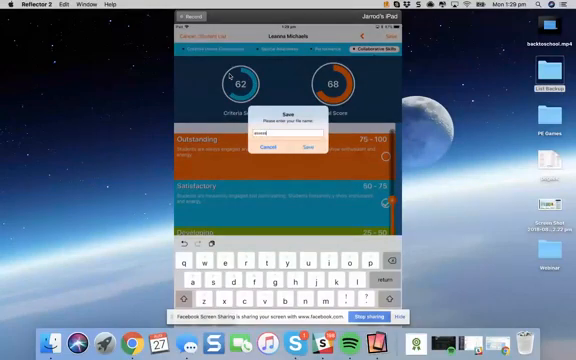
{"action": "left_click", "coordinate": [315, 147]}
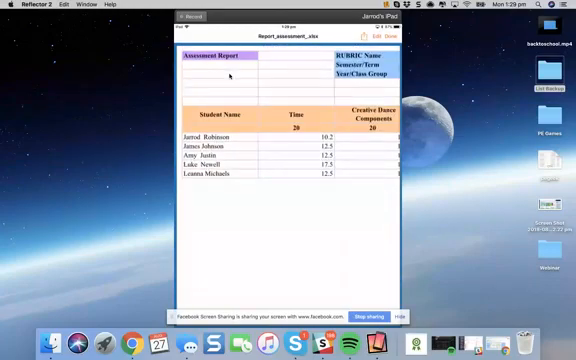
Step: Scroll the report across to the TOTAL column and bring up its export options
{"action": "scroll", "scroll_direction": "right", "scroll_amount": 3}
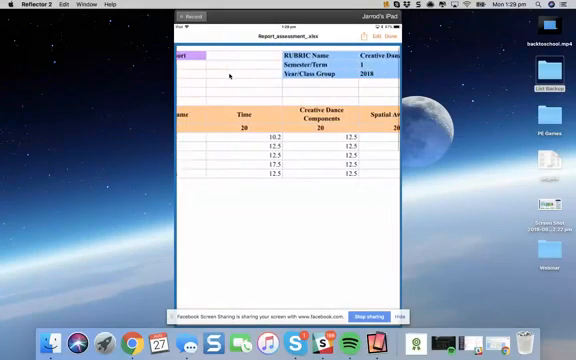
{"action": "scroll", "scroll_direction": "right", "scroll_amount": 3}
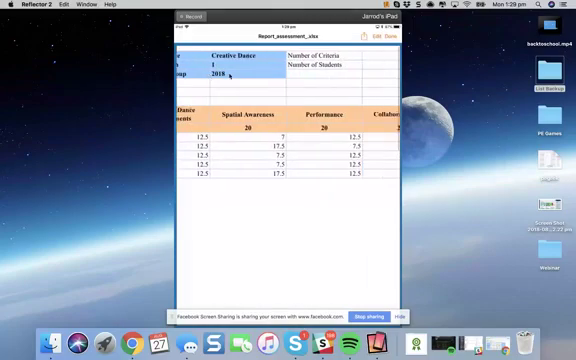
{"action": "scroll", "scroll_direction": "right", "scroll_amount": 3}
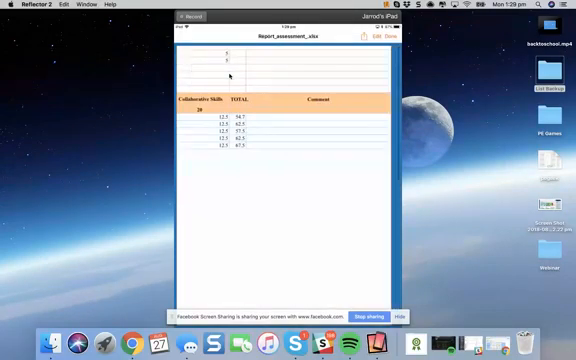
{"action": "scroll", "scroll_direction": "up", "scroll_amount": 3}
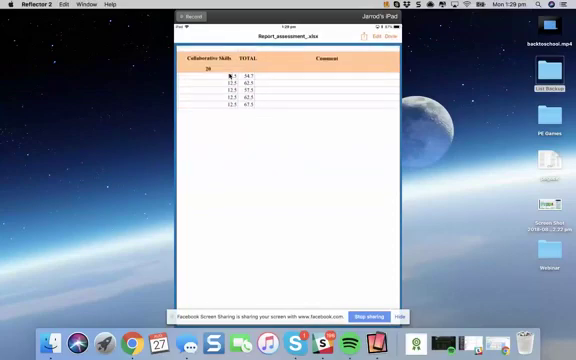
{"action": "left_click", "coordinate": [388, 40]}
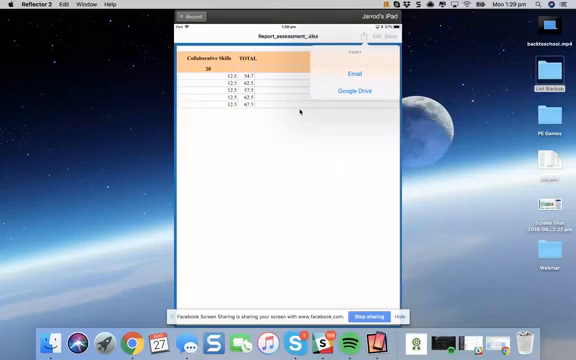
Step: Export the assessment report using the Google Drive option
{"action": "left_click", "coordinate": [354, 91]}
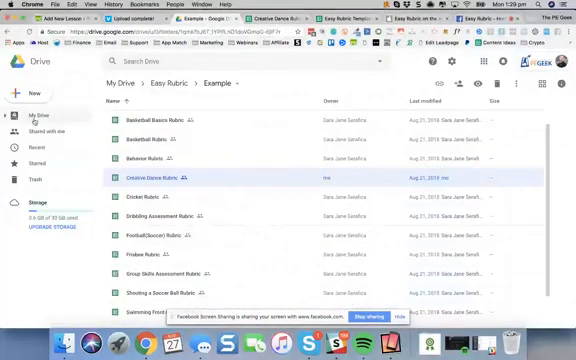
Step: Switch to the Easy Rubric App Store preview and scroll to its iPad screenshots
{"action": "left_click", "coordinate": [34, 154]}
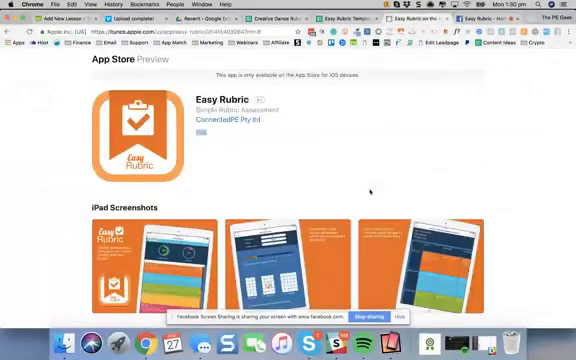
{"action": "scroll", "scroll_direction": "down", "scroll_amount": 3}
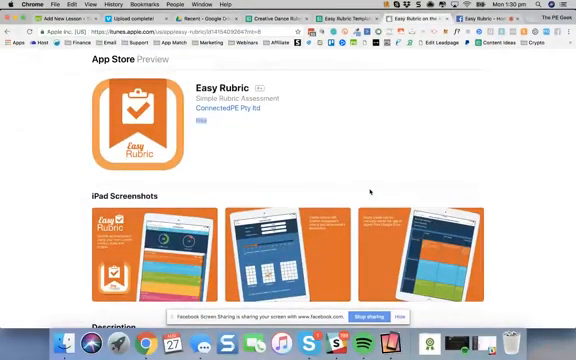